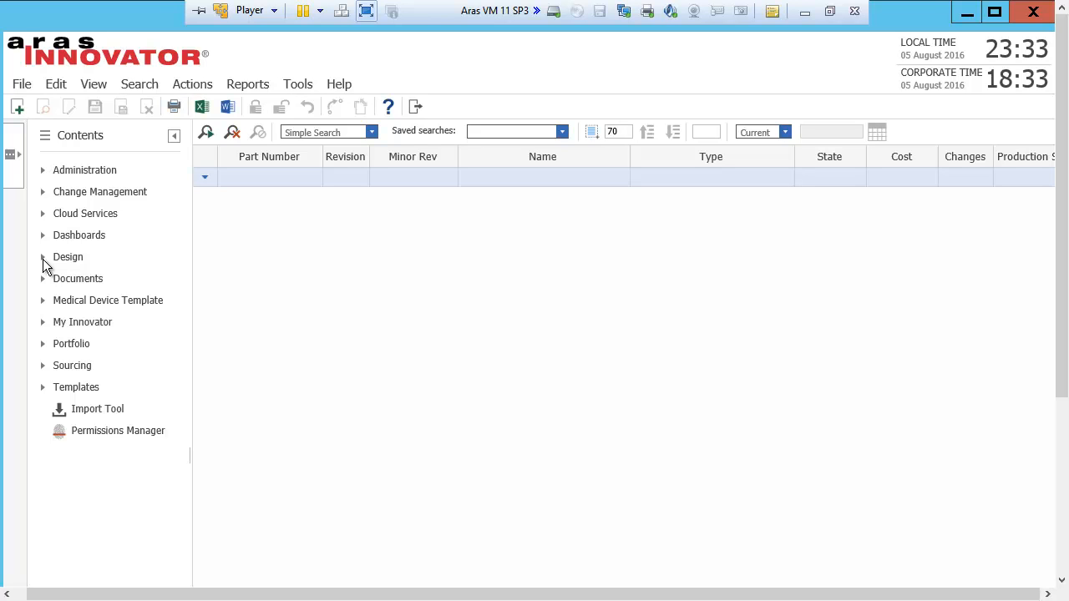
Expand the Design category and open the Project Records search grid
left_click(42, 256)
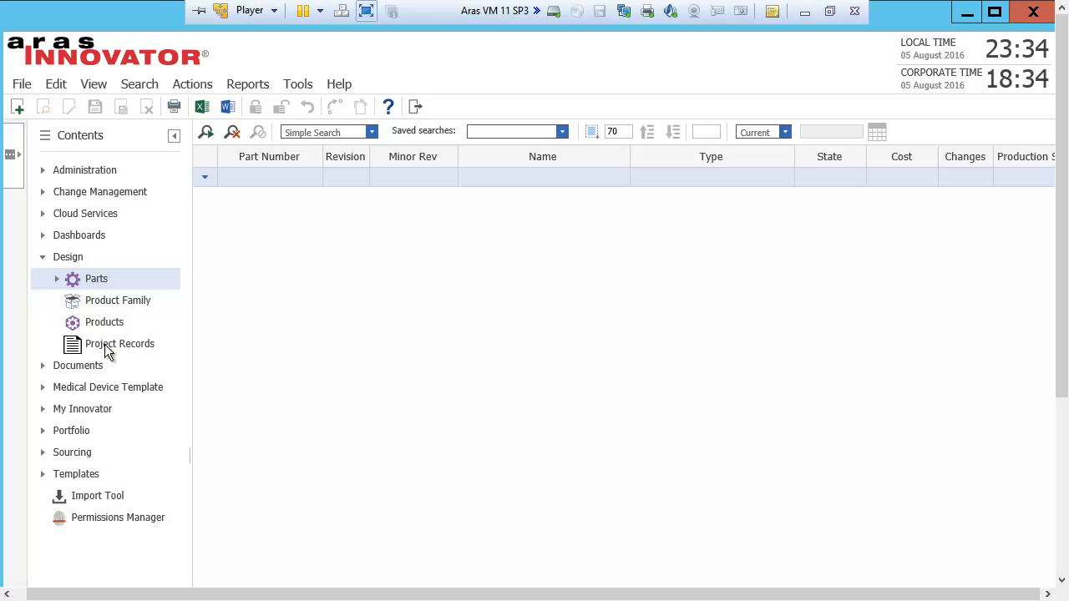
left_click(119, 344)
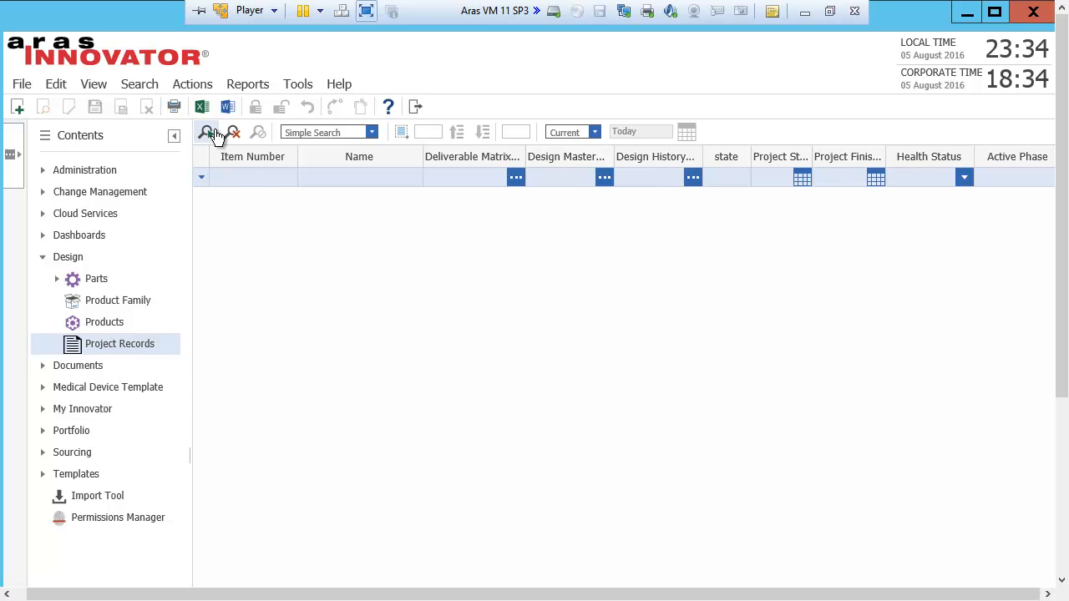
Run the Project Records search to list all project records
left_click(205, 132)
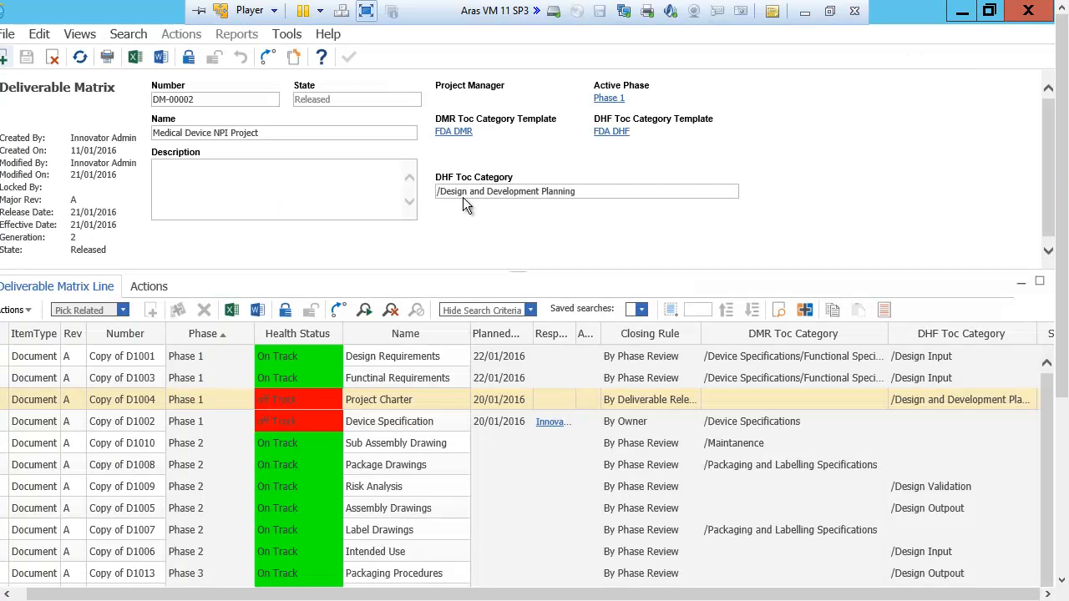
mouse_move(455, 264)
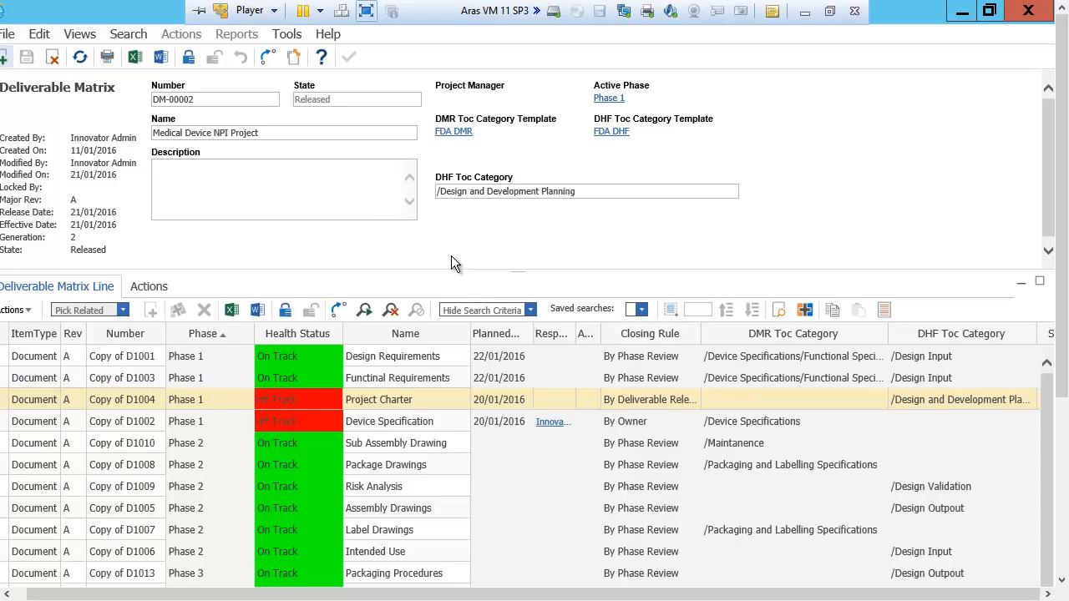
mouse_move(466, 141)
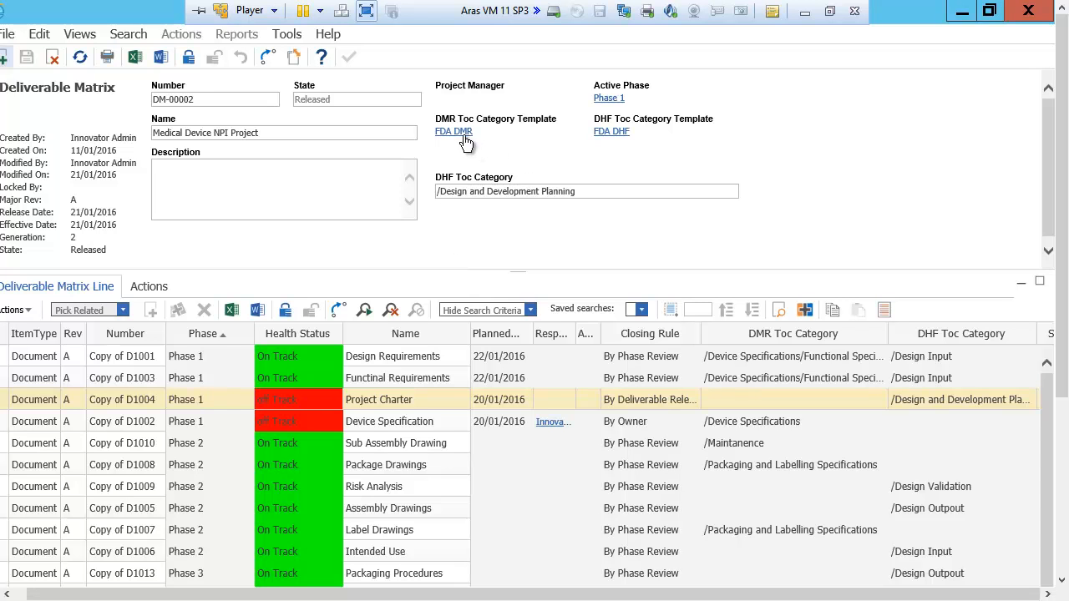
left_click(612, 131)
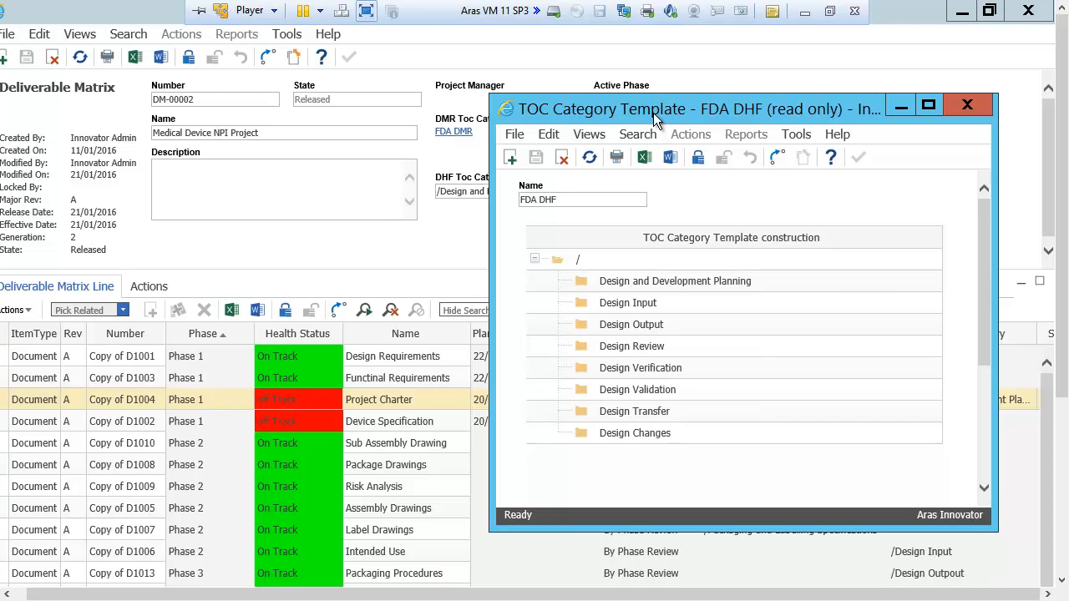
mouse_move(698, 253)
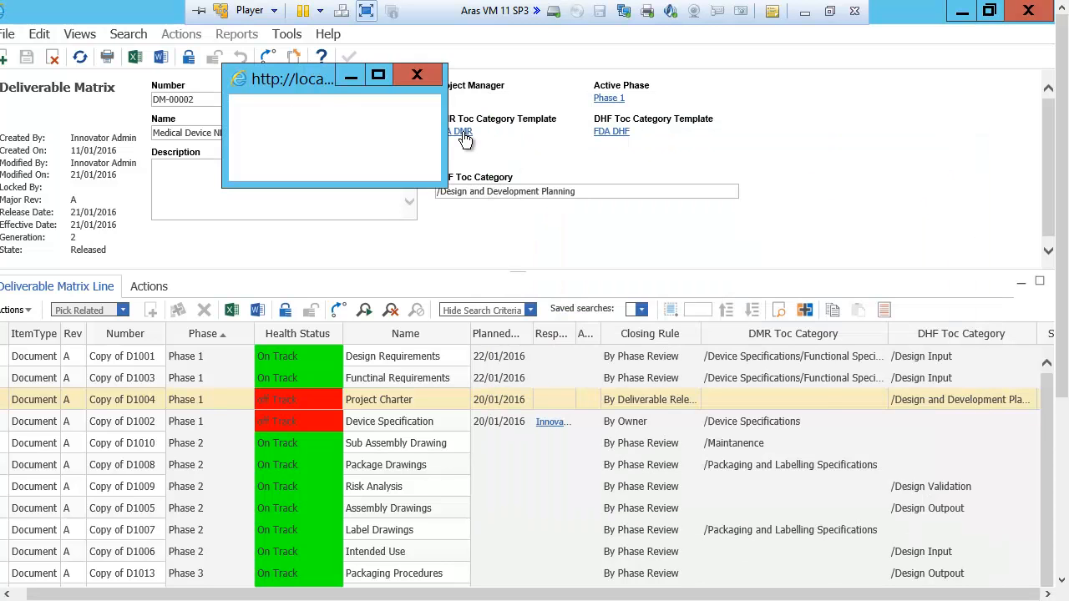
left_click(457, 132)
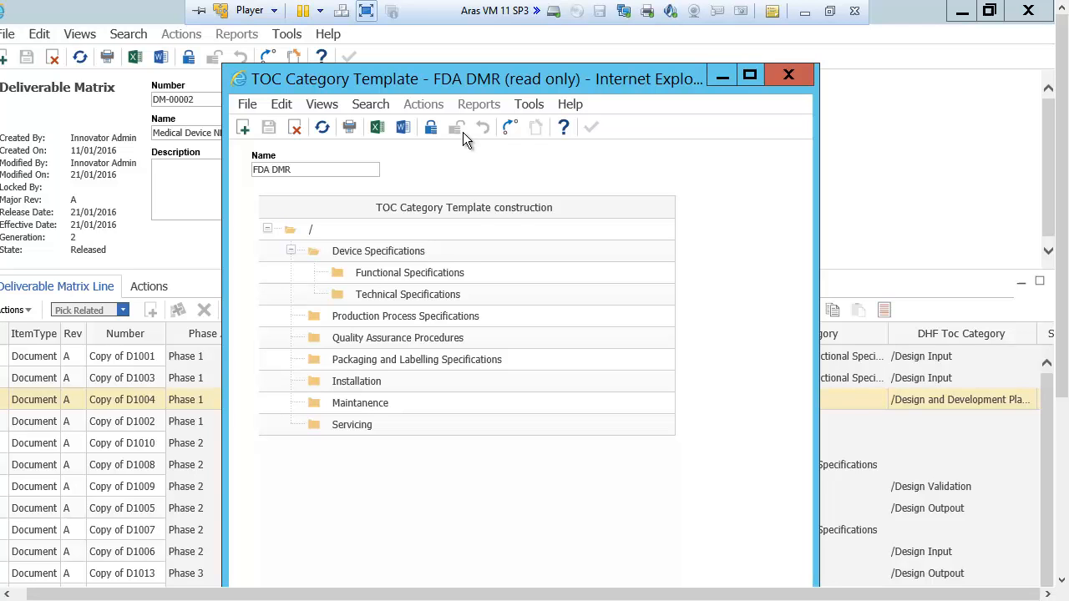
left_click(397, 337)
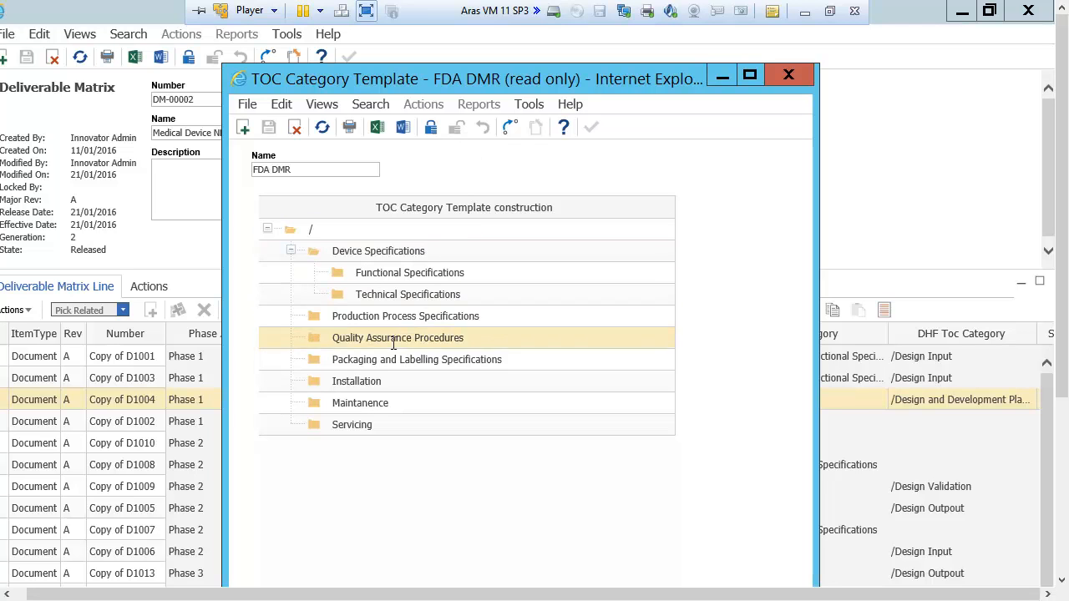
left_click(410, 273)
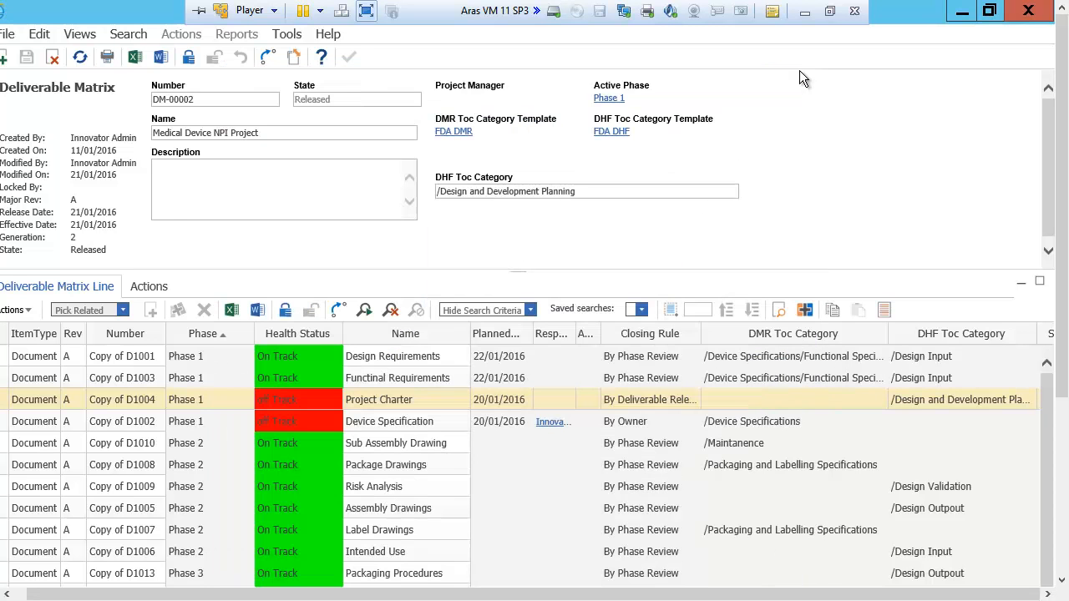
mouse_move(672, 297)
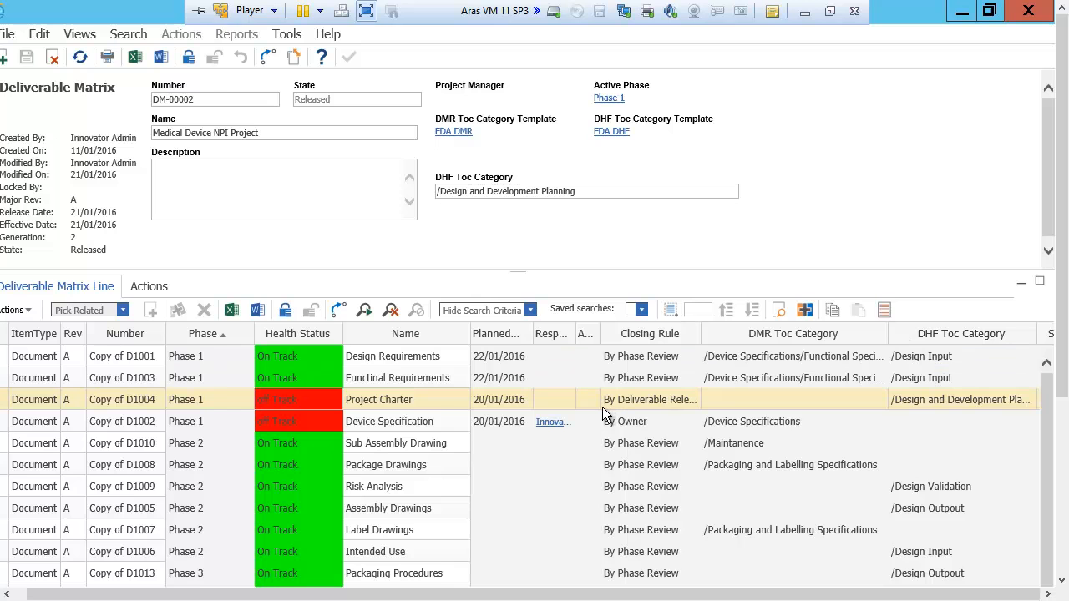
mouse_move(603, 416)
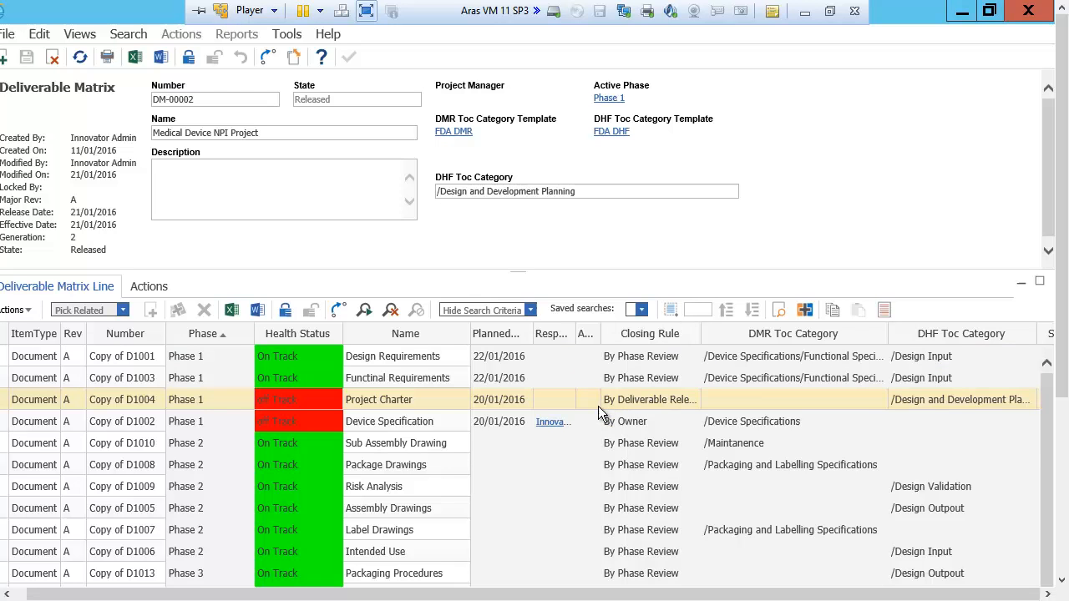
mouse_move(452, 393)
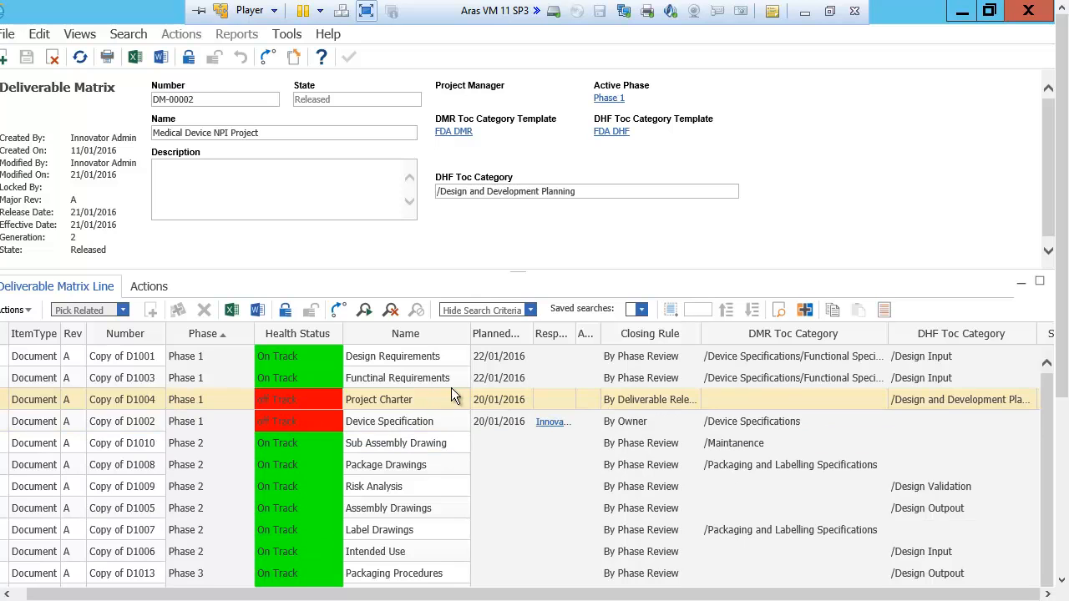
mouse_move(434, 409)
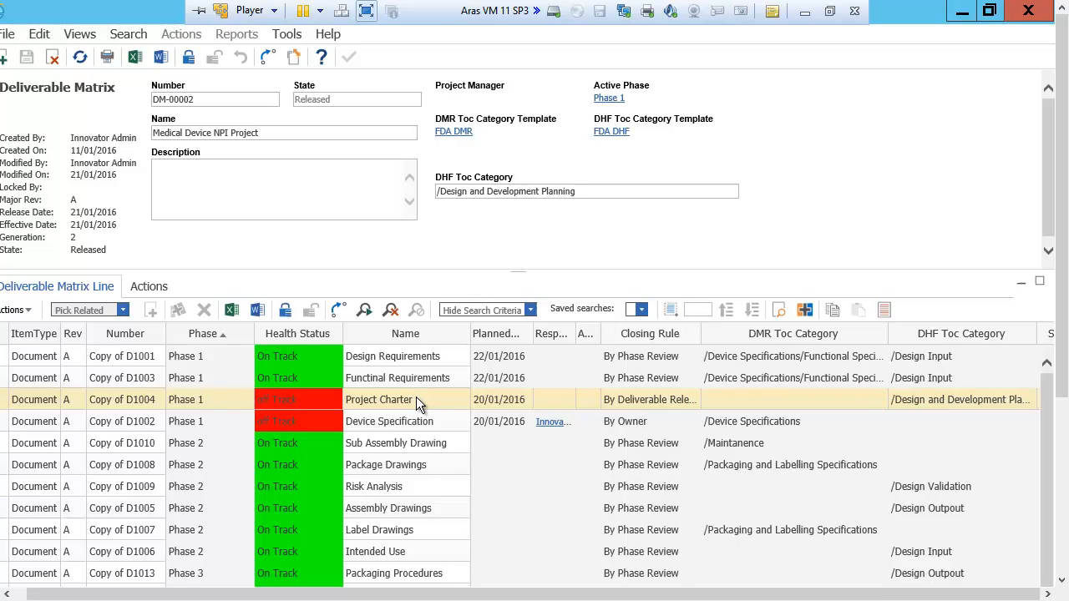
mouse_move(576, 393)
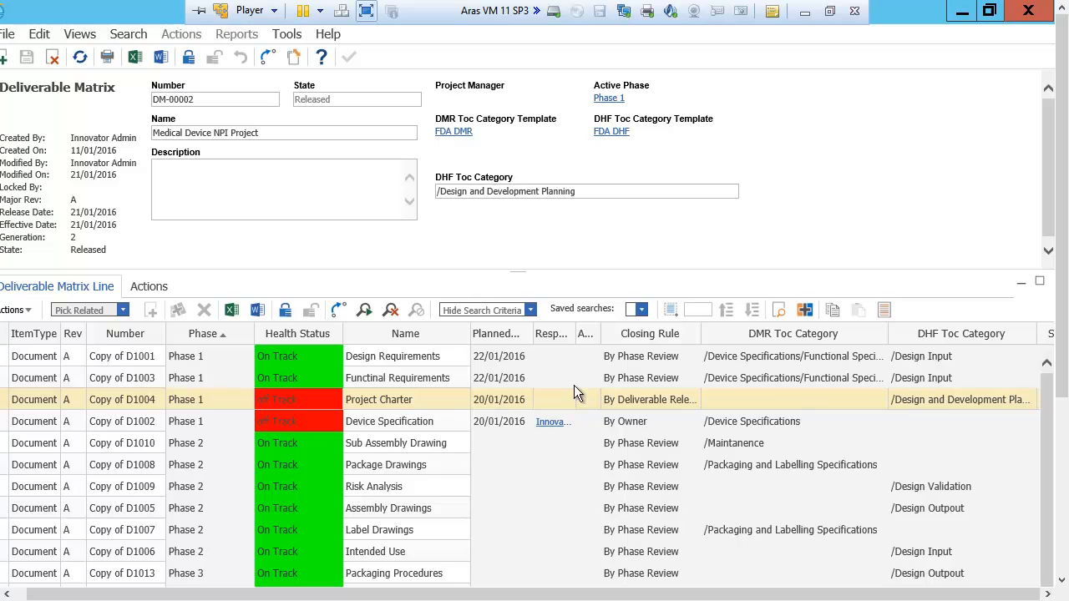
mouse_move(685, 399)
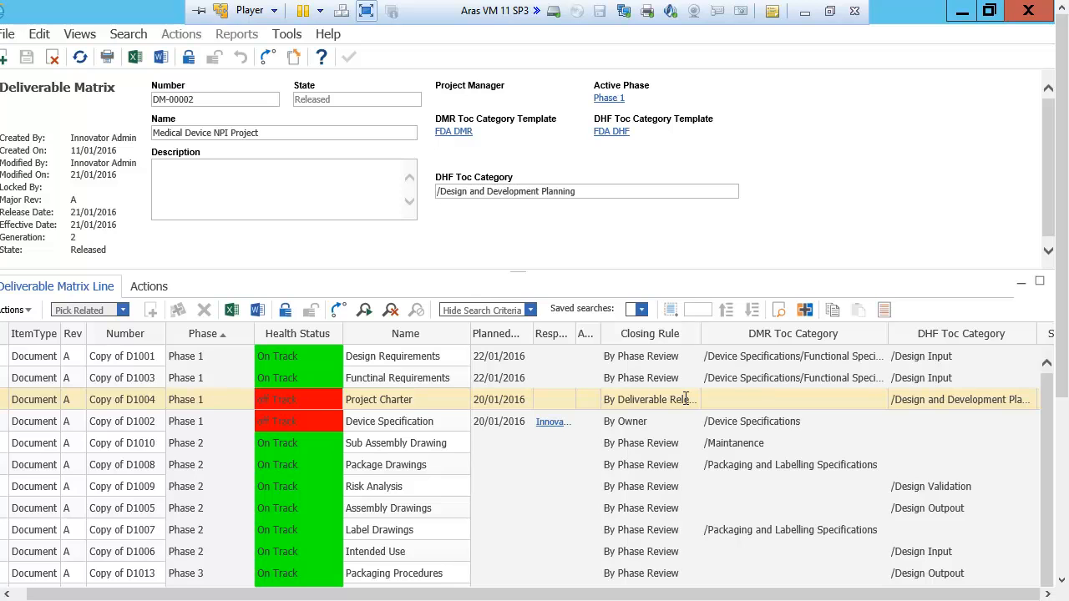
mouse_move(911, 399)
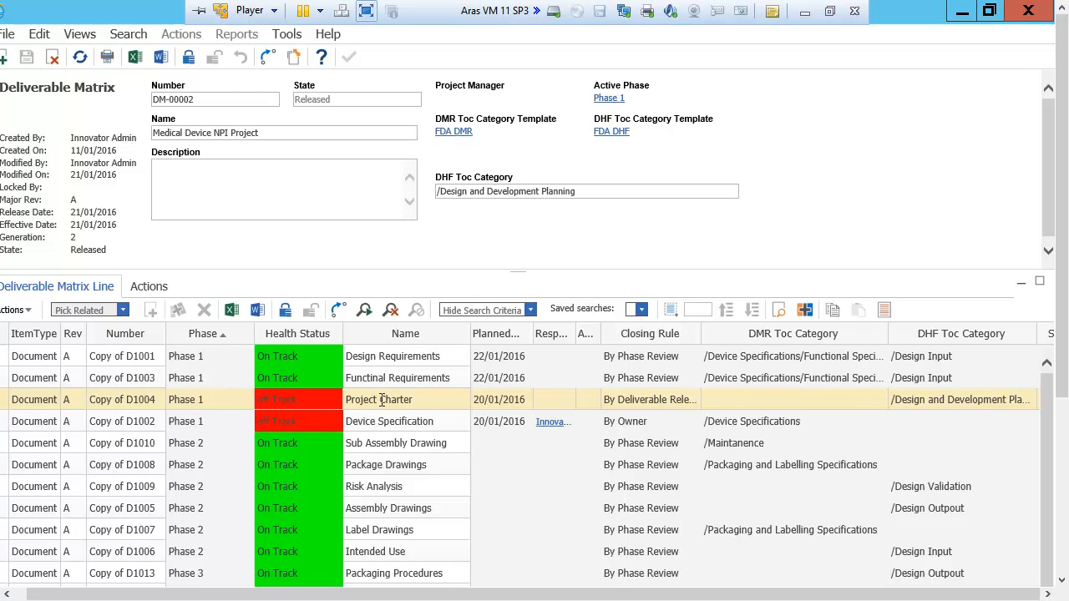
Open the Project Charter deliverable (Copy of D1004) from its row's context menu
right_click(378, 400)
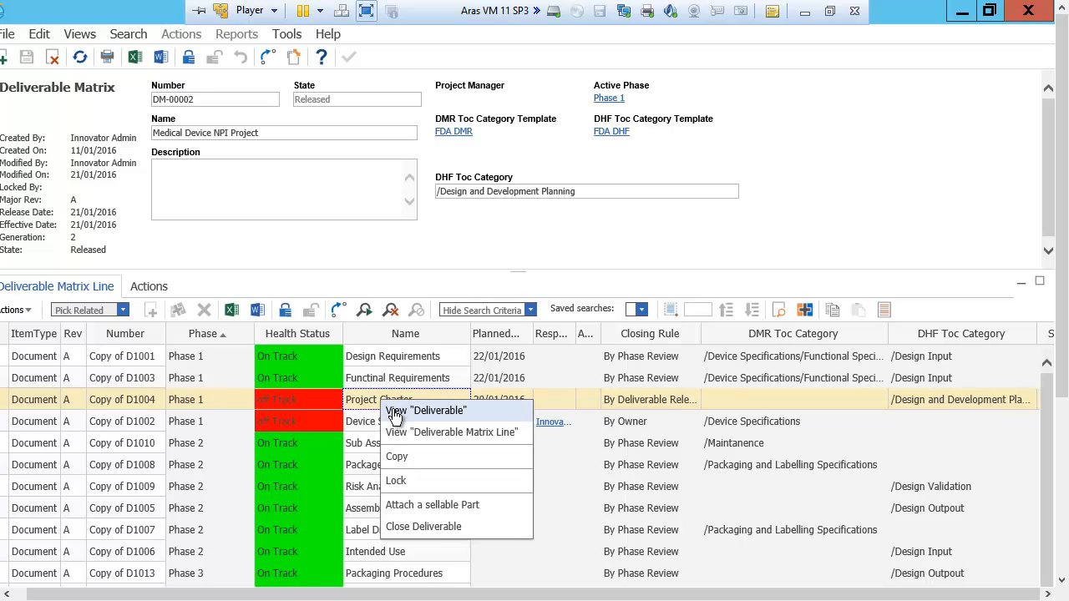
left_click(437, 410)
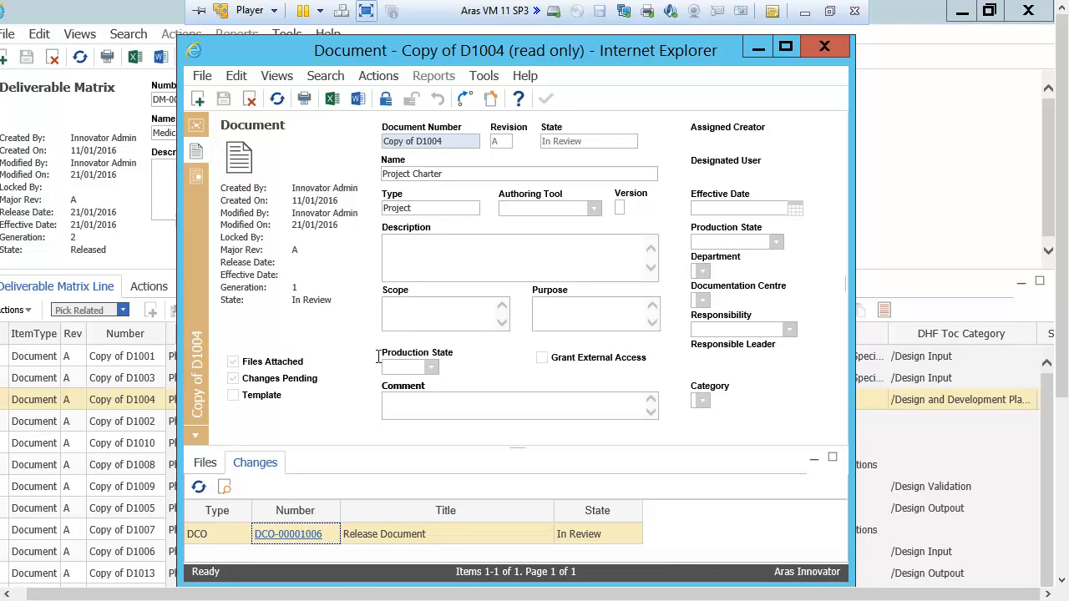
mouse_move(258, 476)
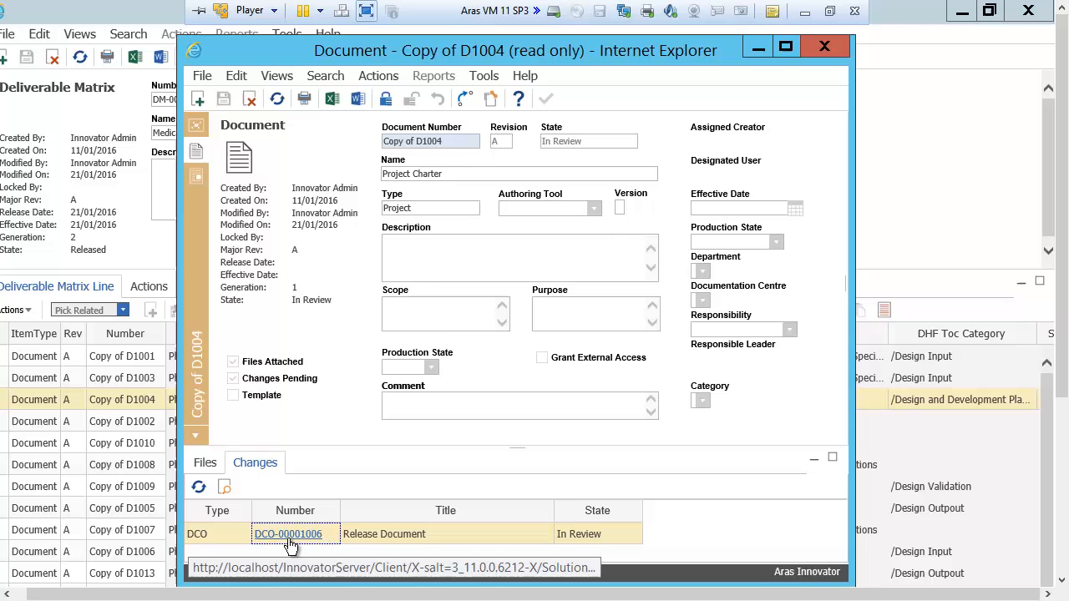
Open change order DCO-00001006 and bring up the Initial Review vote form
left_click(288, 534)
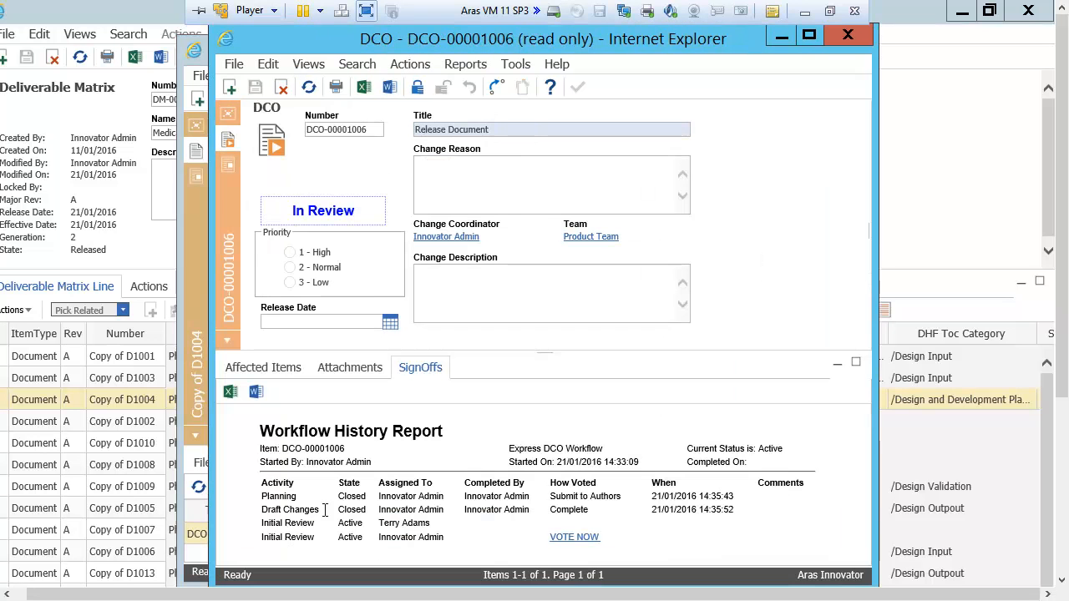
mouse_move(559, 430)
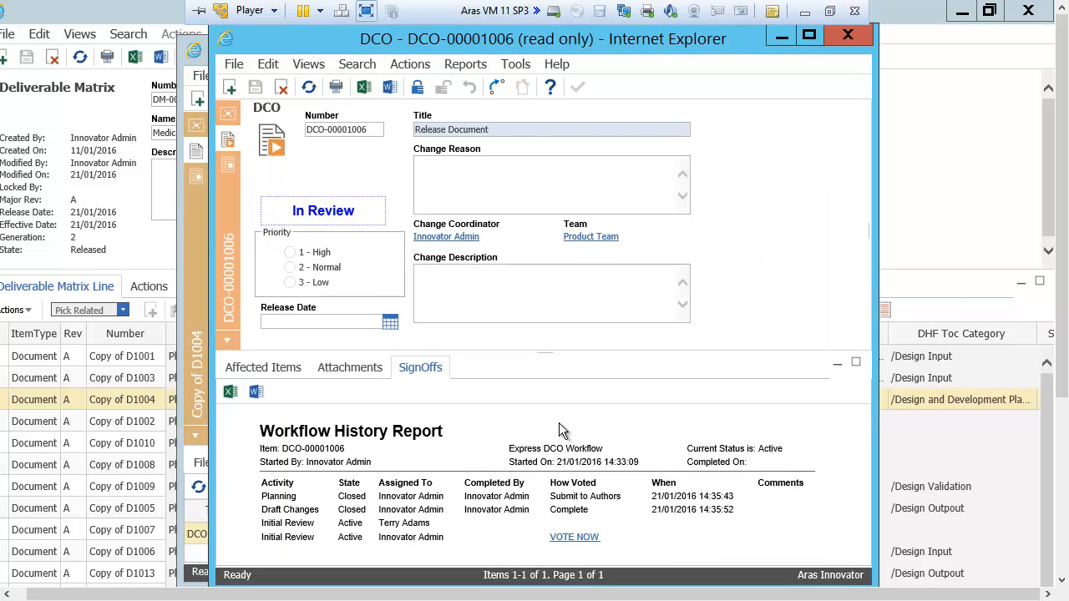
mouse_move(501, 490)
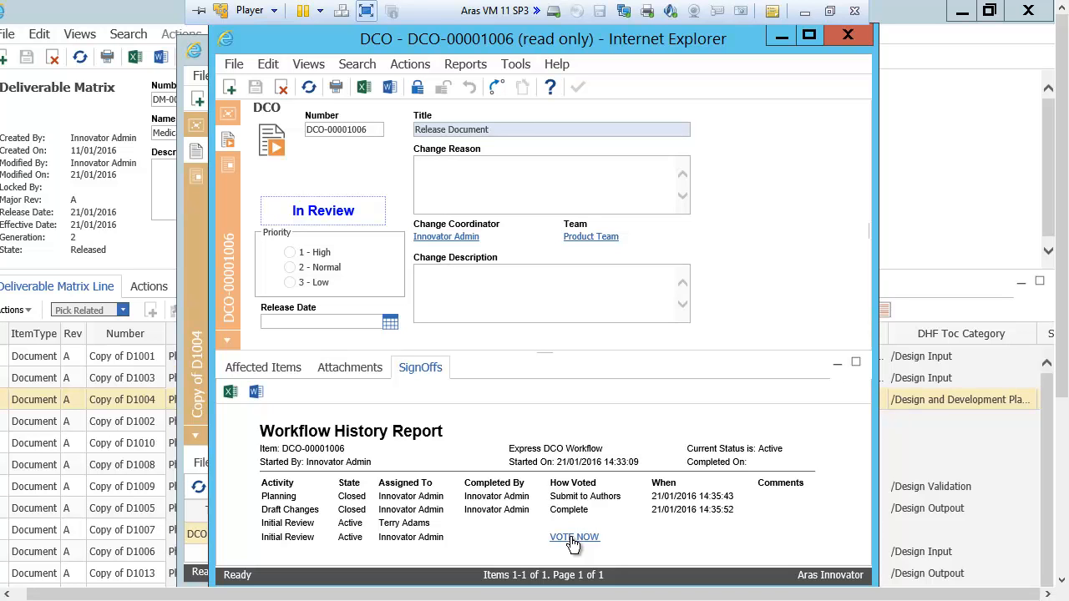
left_click(573, 537)
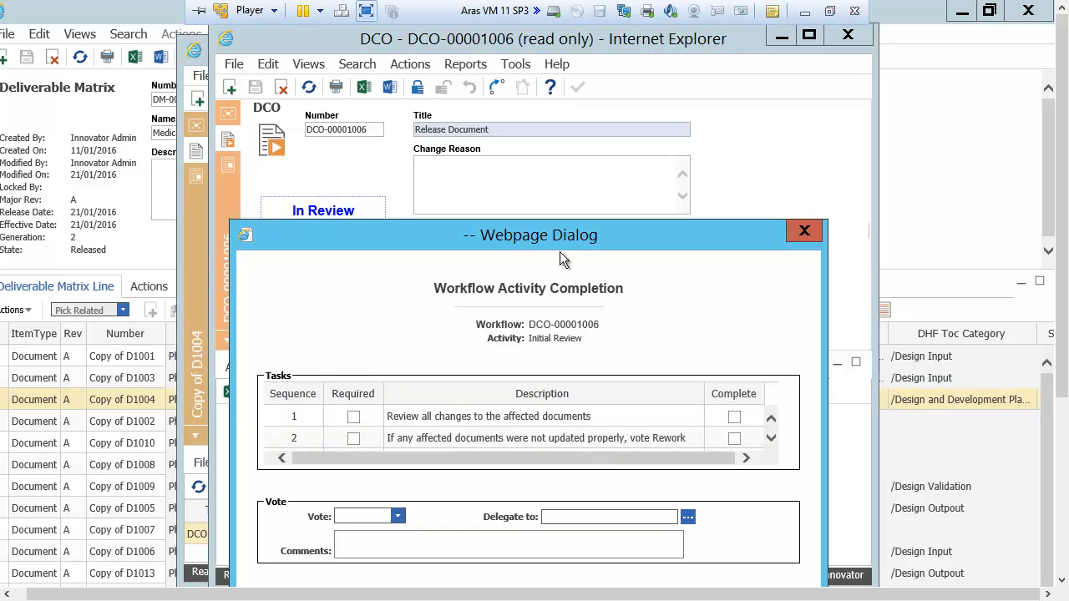
mouse_move(446, 501)
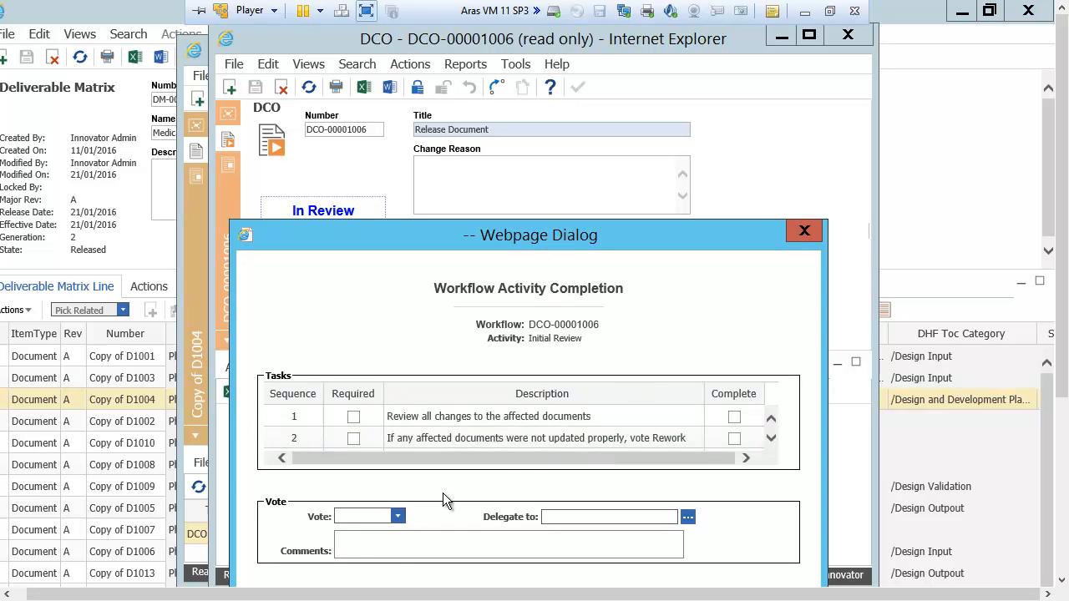
Vote Fast Approve on Initial Review, sign with the password, and complete it
left_click(398, 516)
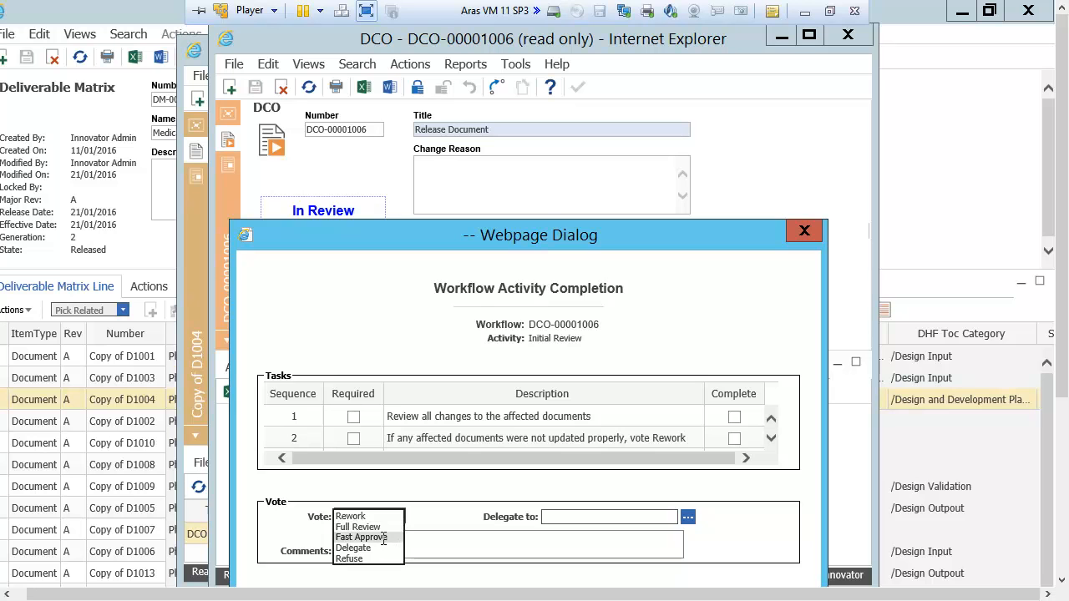
left_click(361, 537)
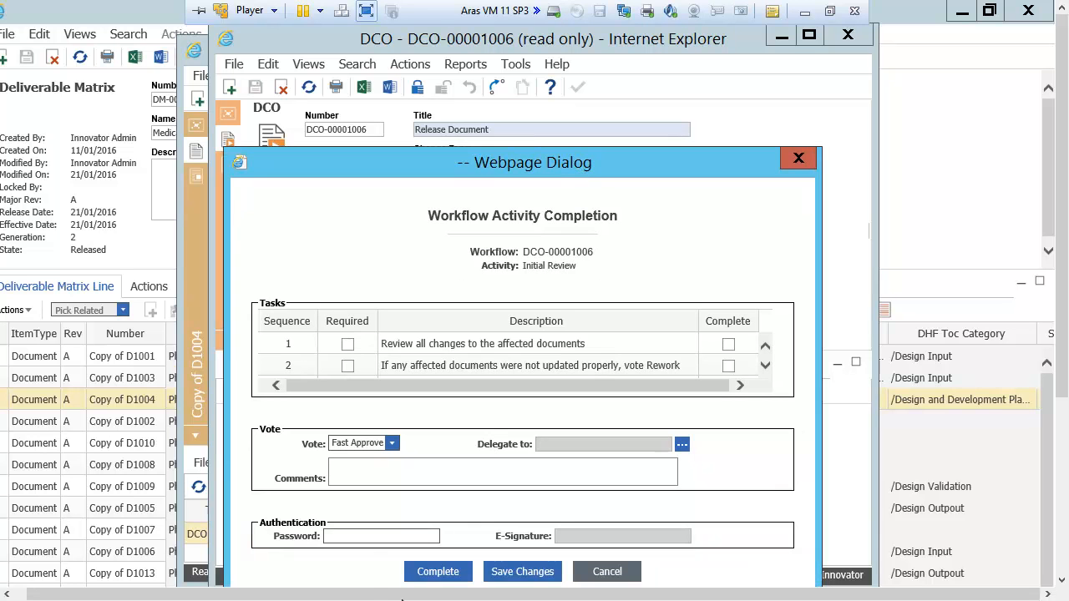
left_click(381, 535)
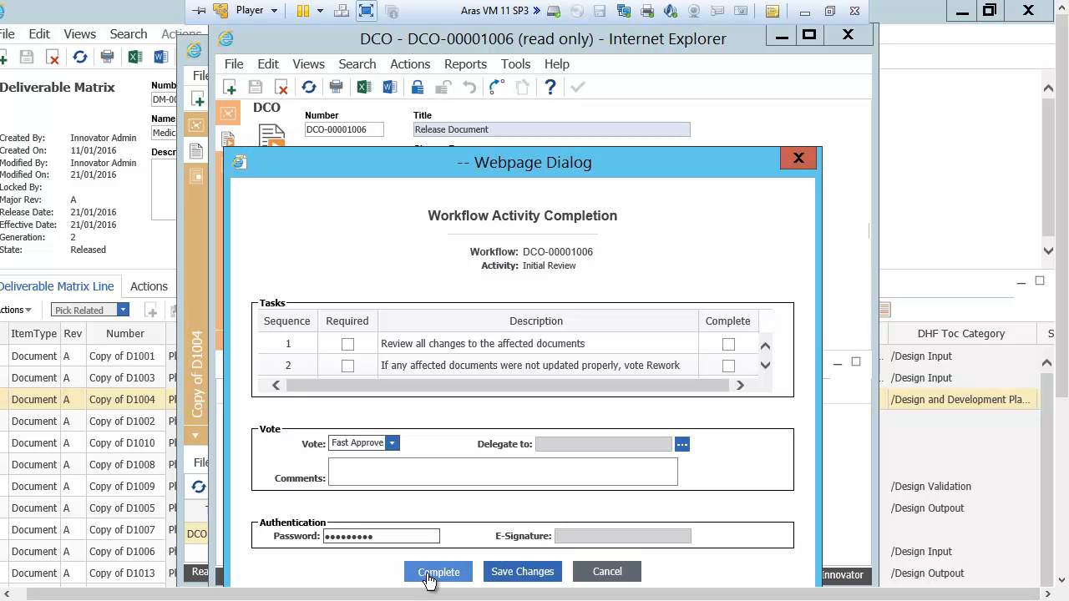
mouse_move(462, 493)
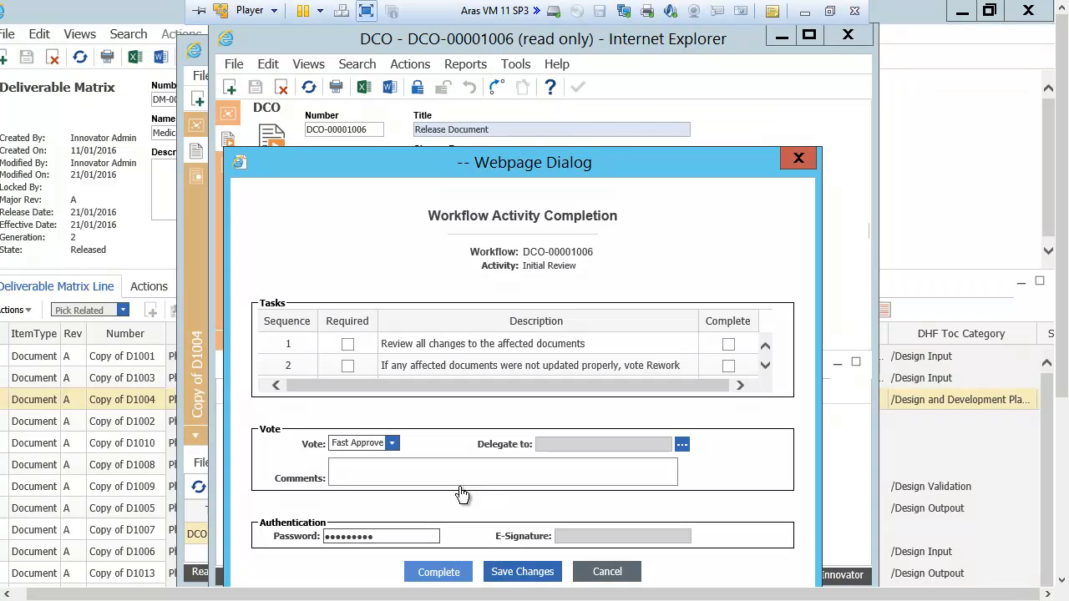
left_click(439, 573)
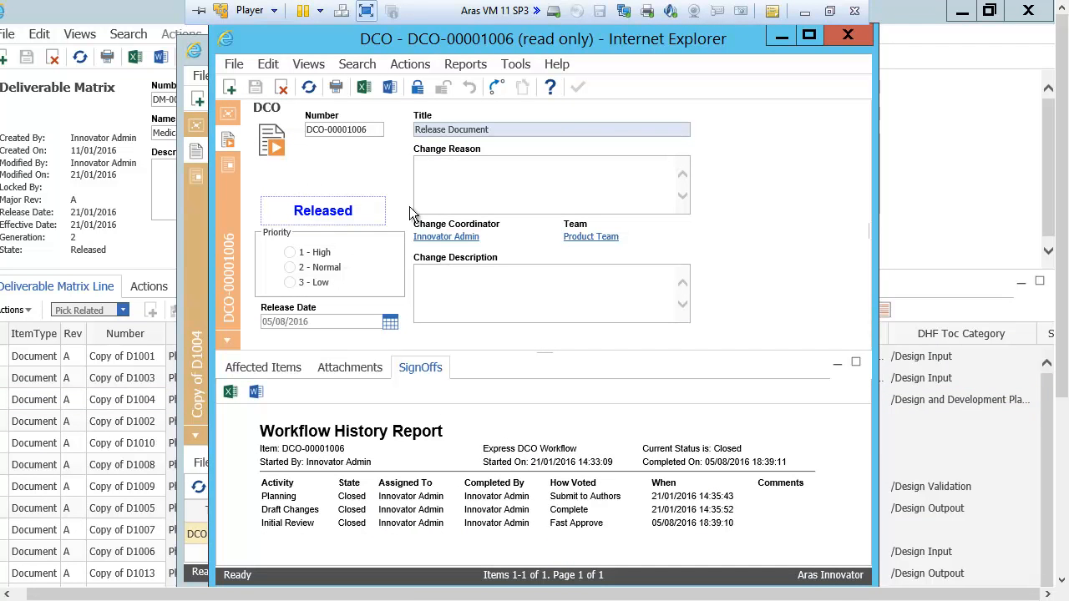
mouse_move(445, 512)
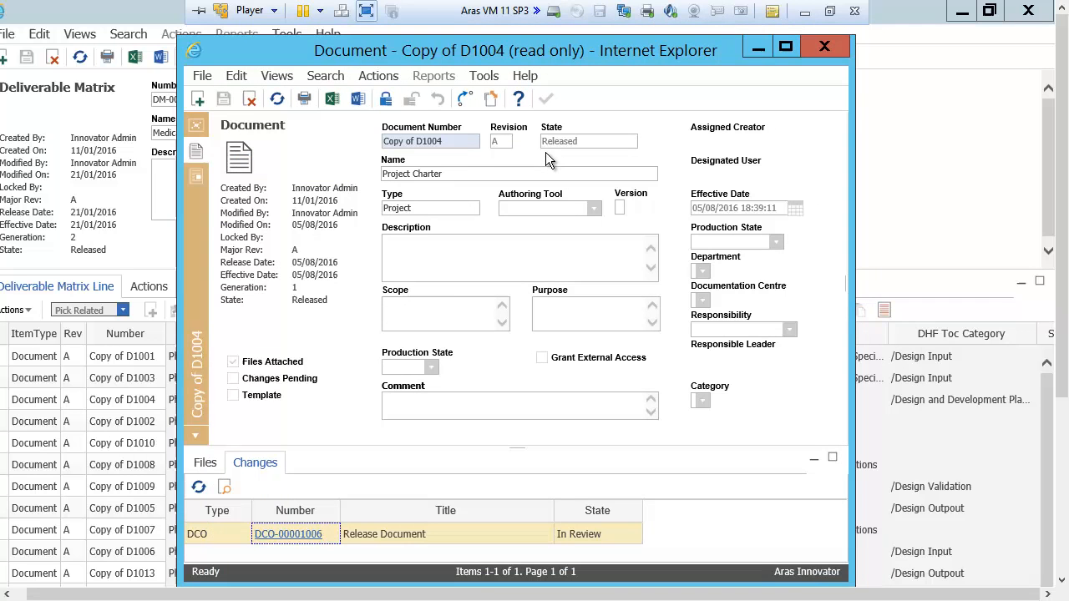
mouse_move(557, 150)
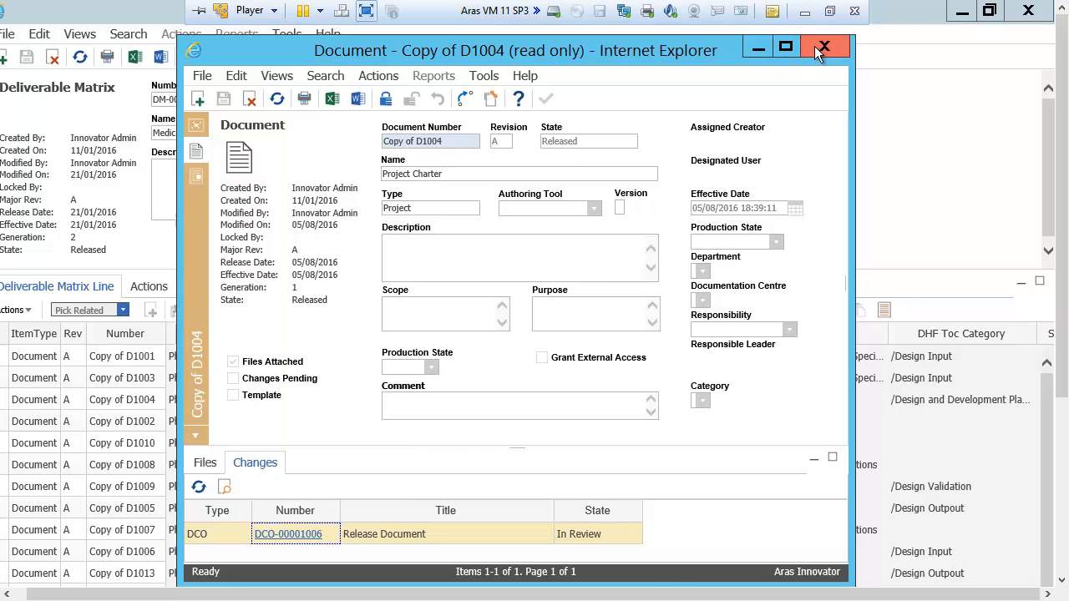
Close the released Project Charter document window
left_click(824, 46)
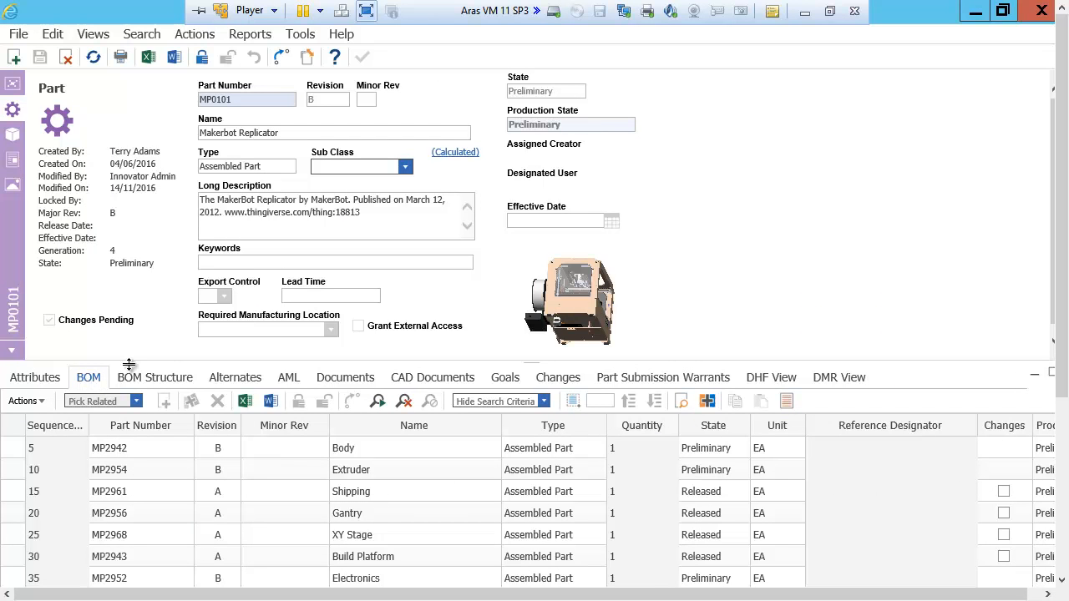
mouse_move(839, 377)
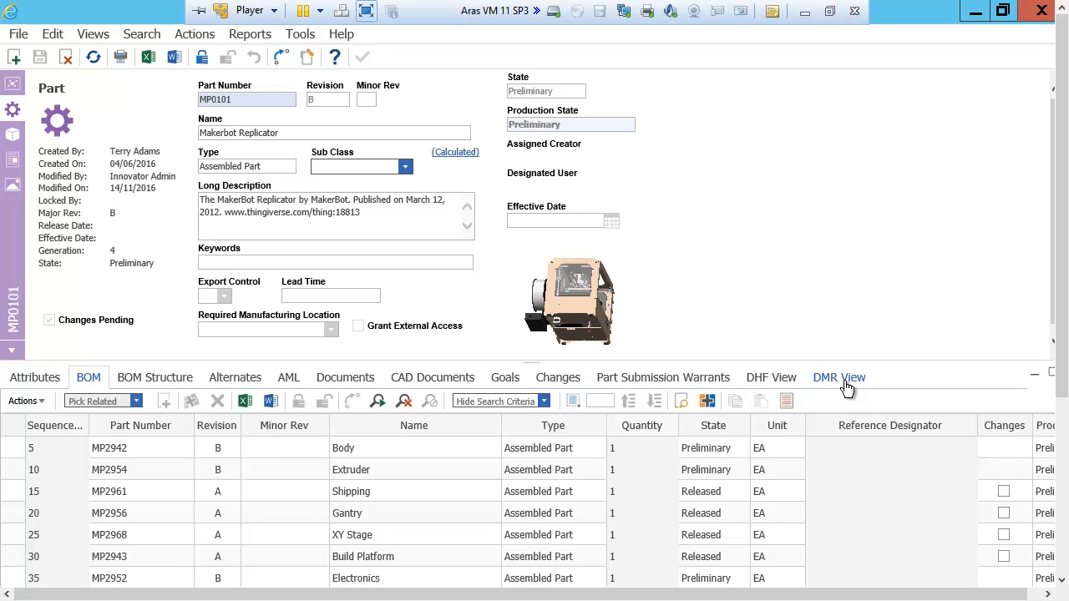
Browse the part's DMR and DHF categories, selecting Design and Development Planning
left_click(839, 377)
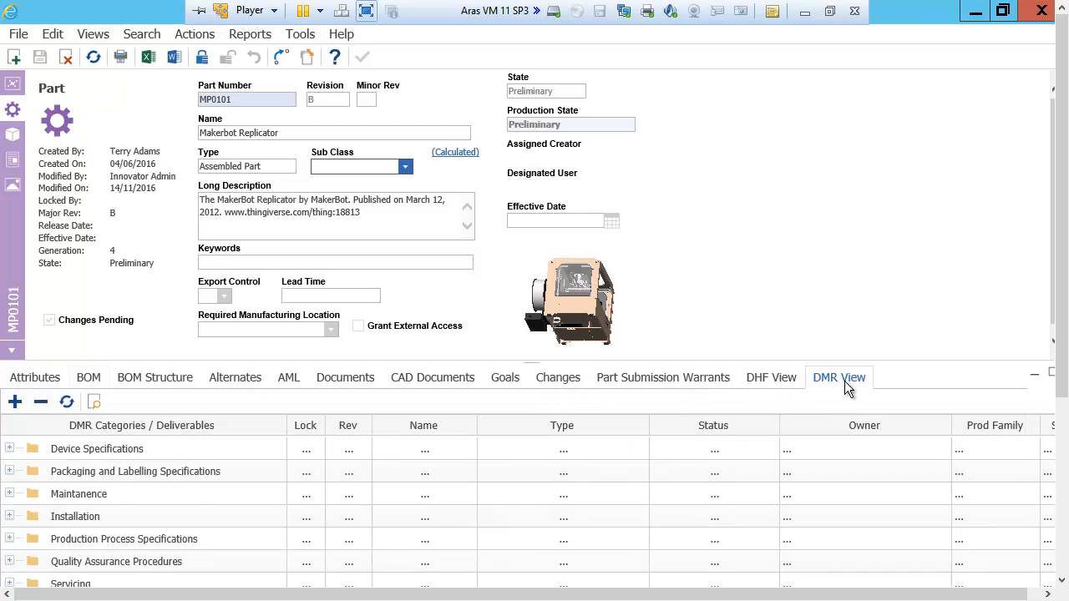
left_click(79, 494)
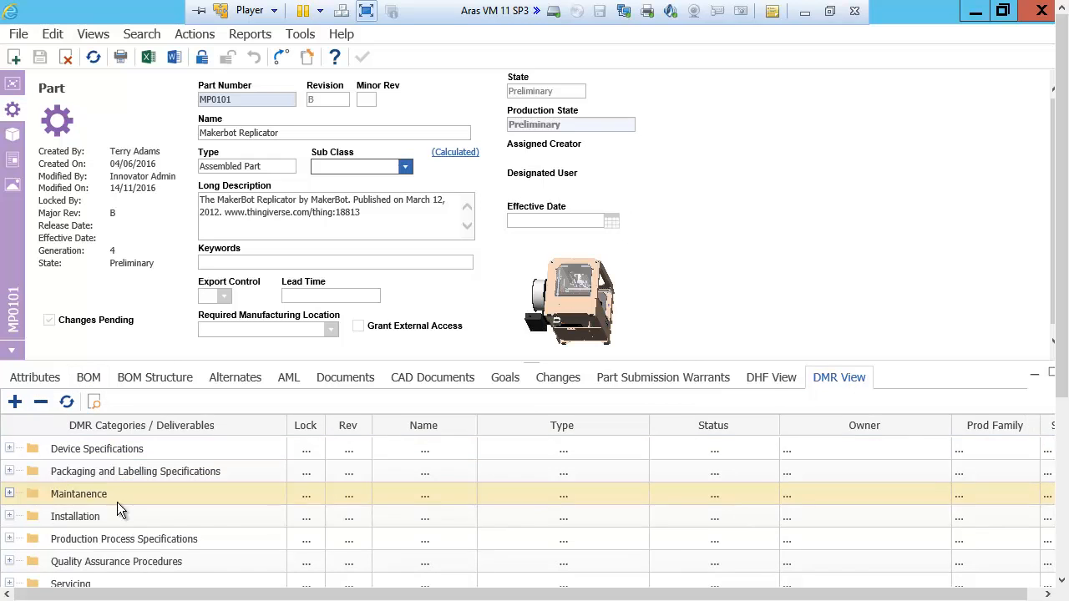
left_click(771, 376)
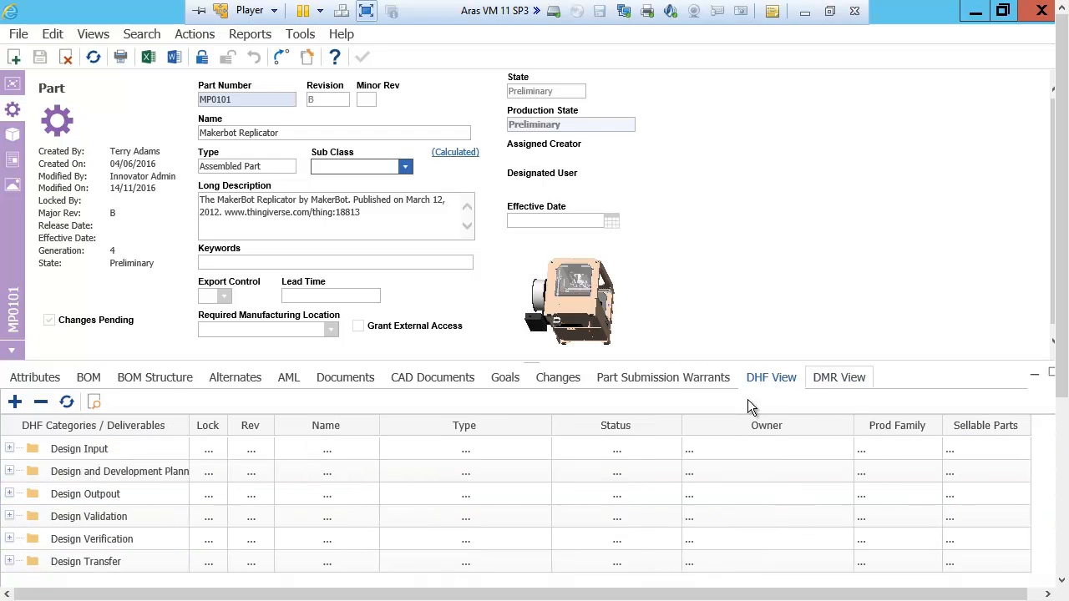
left_click(79, 449)
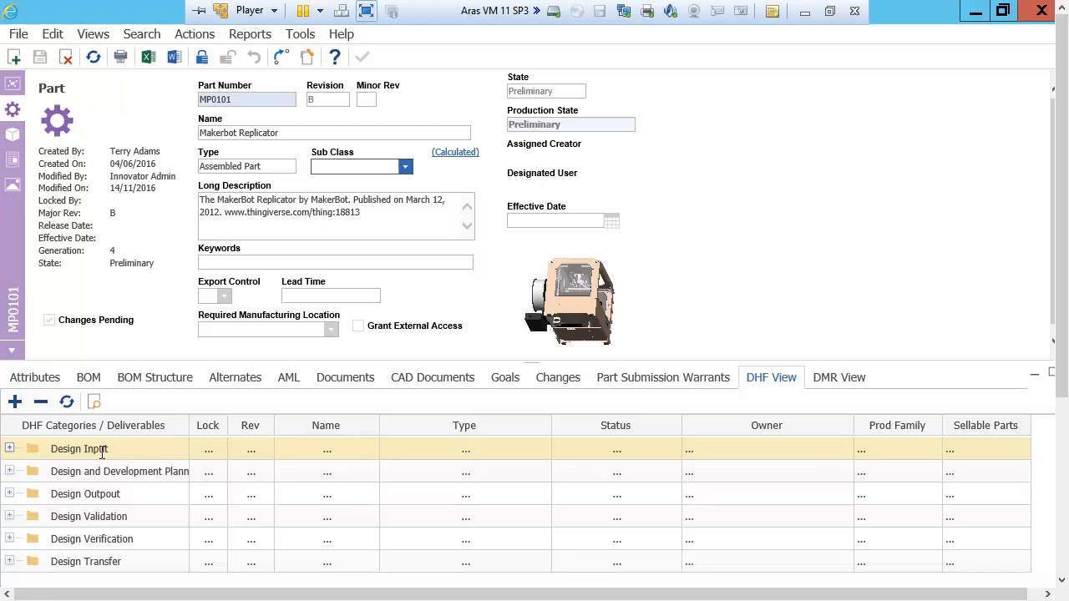
left_click(118, 471)
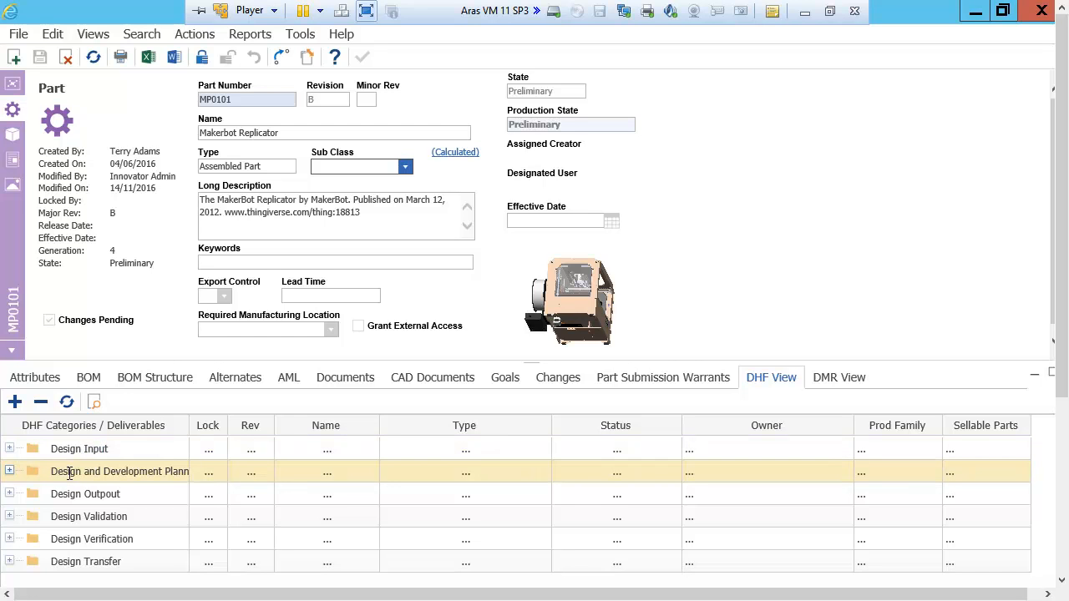
mouse_move(10, 471)
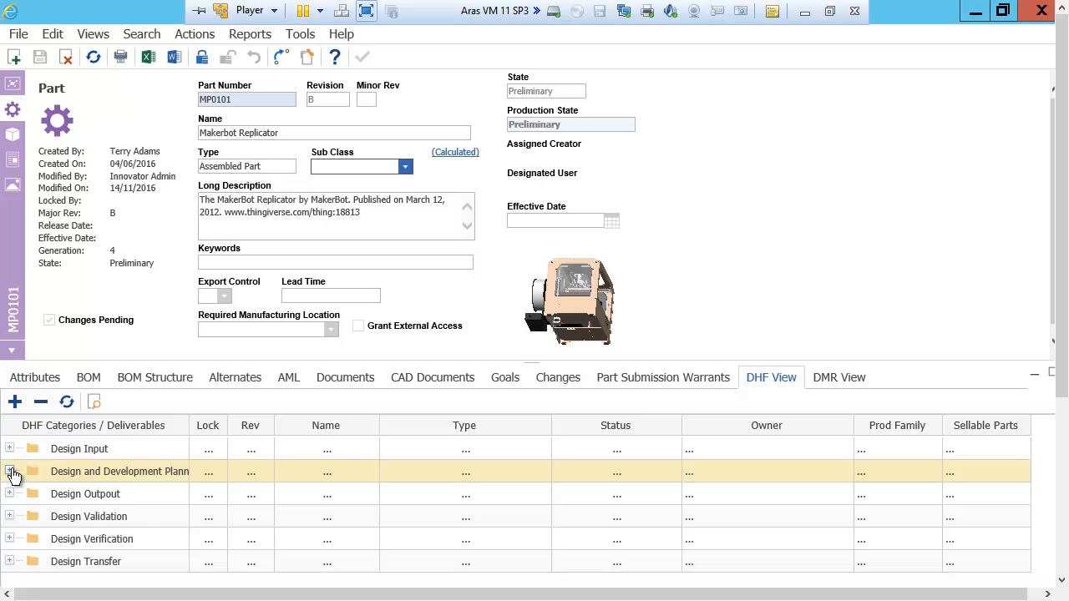
Expand Design and Development Planning and open Project Charter.pdf from Copy of D1004
left_click(9, 471)
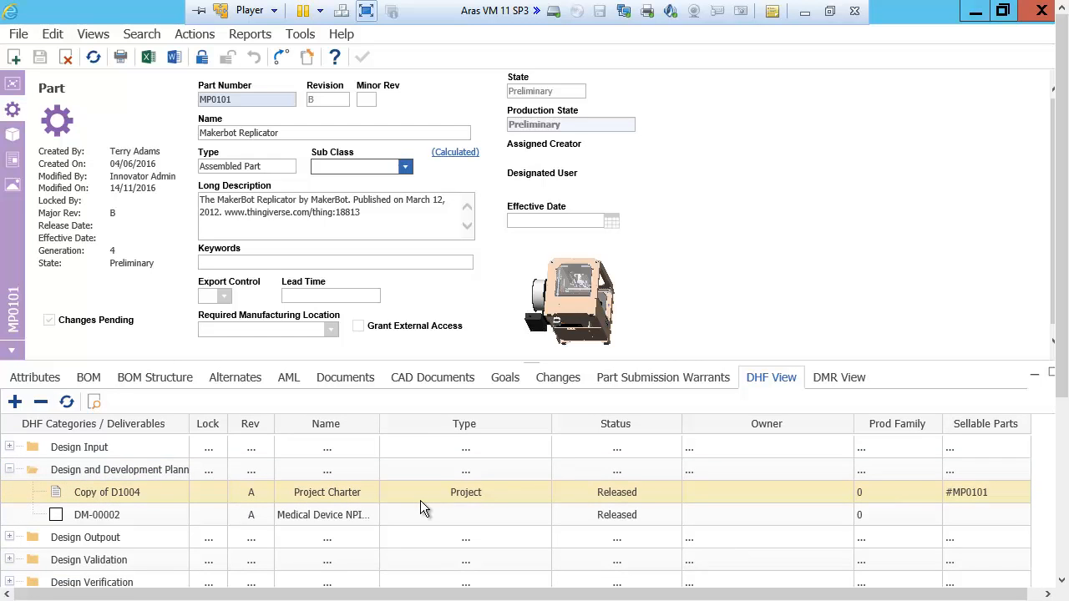
mouse_move(625, 486)
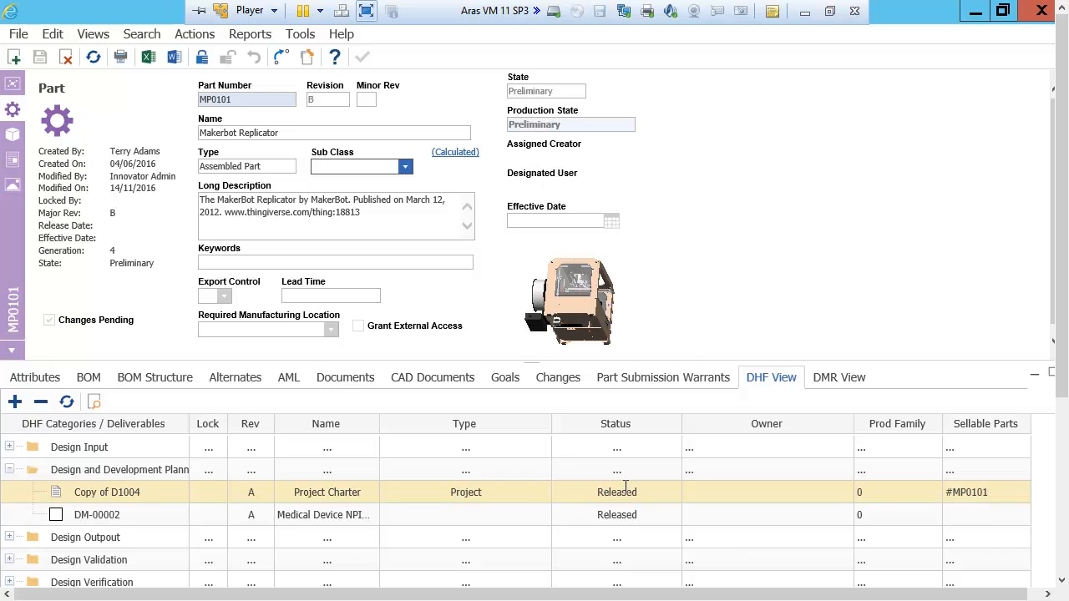
right_click(327, 492)
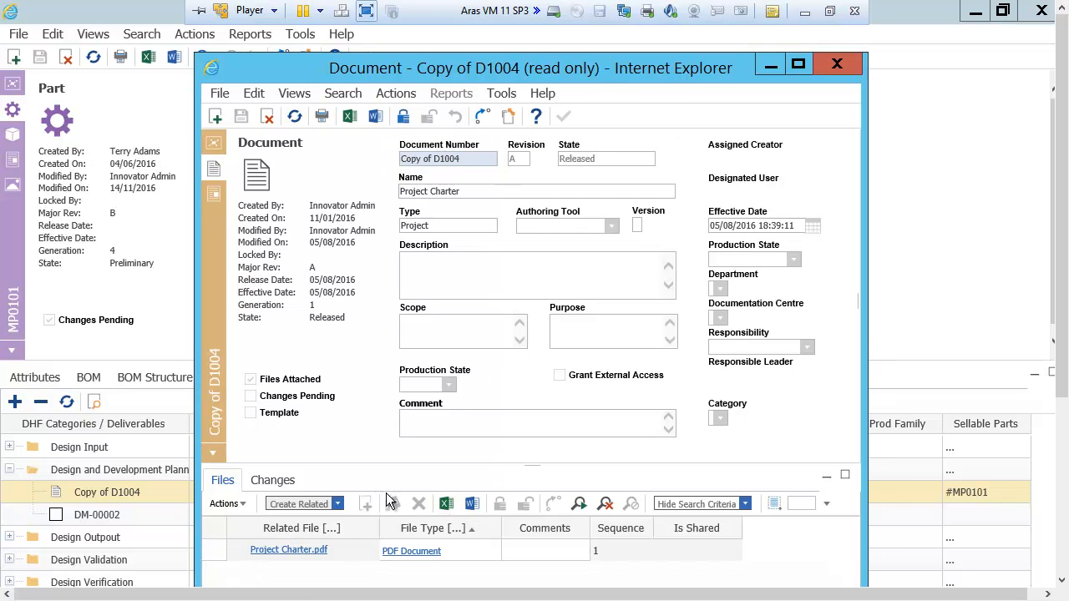
left_click(288, 550)
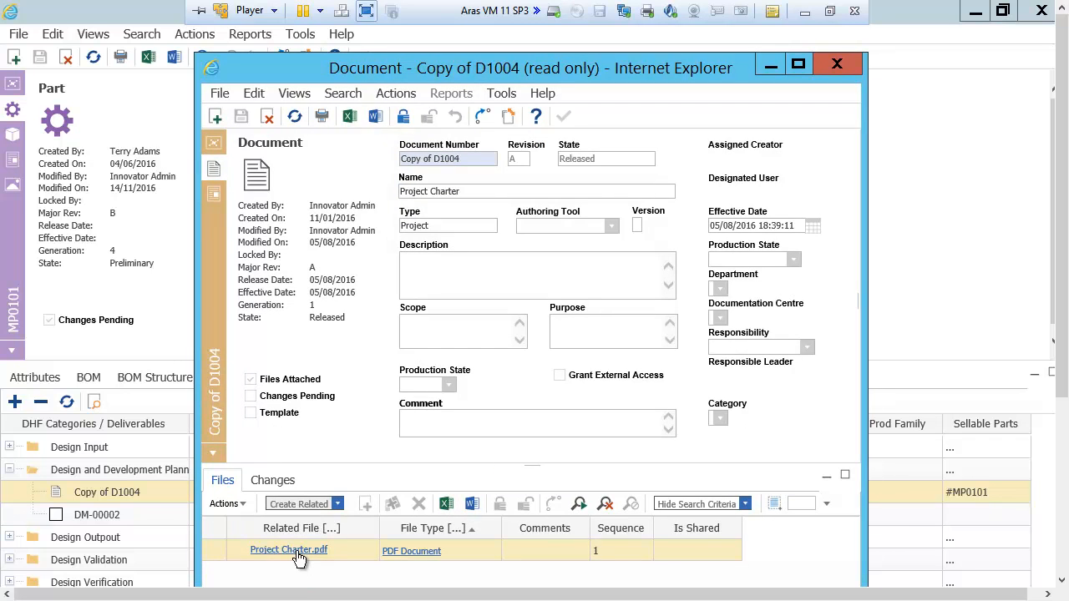
left_click(288, 550)
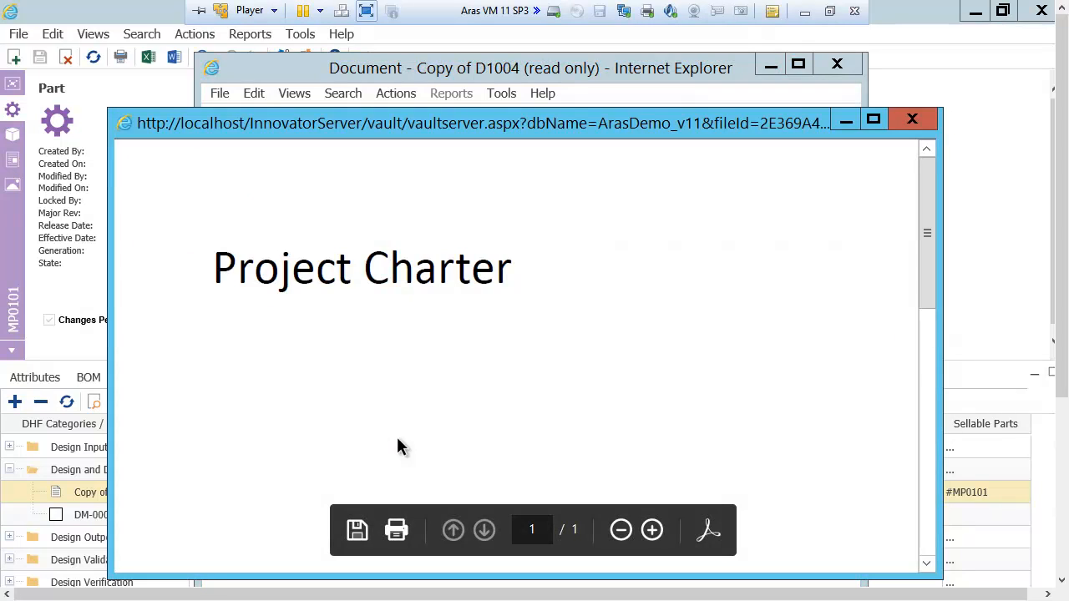